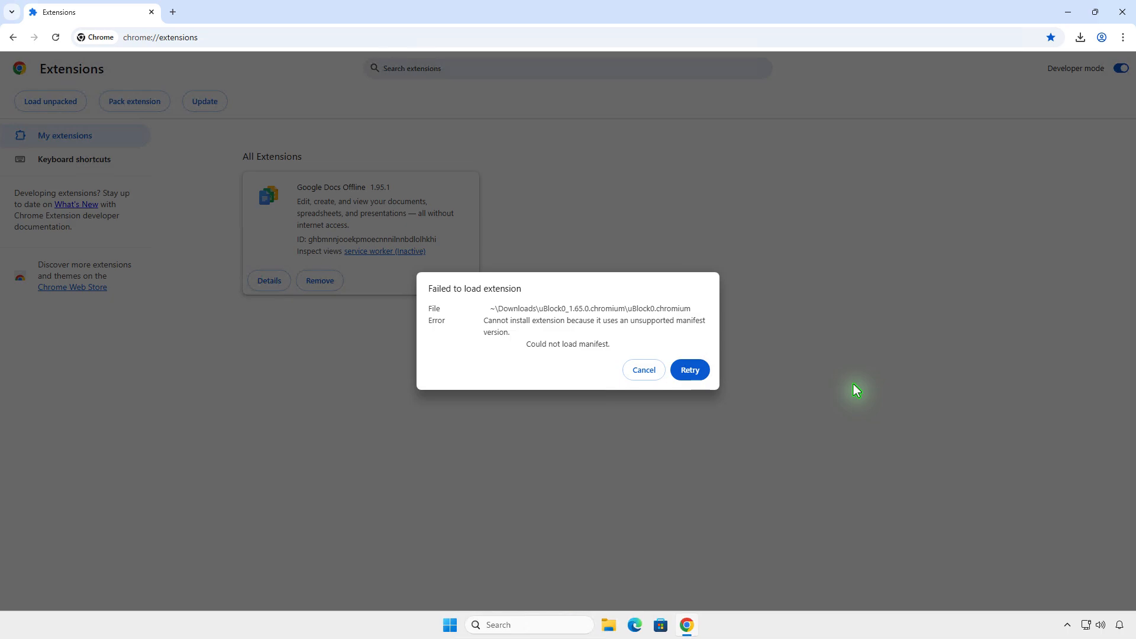
pyautogui.moveTo(658, 384)
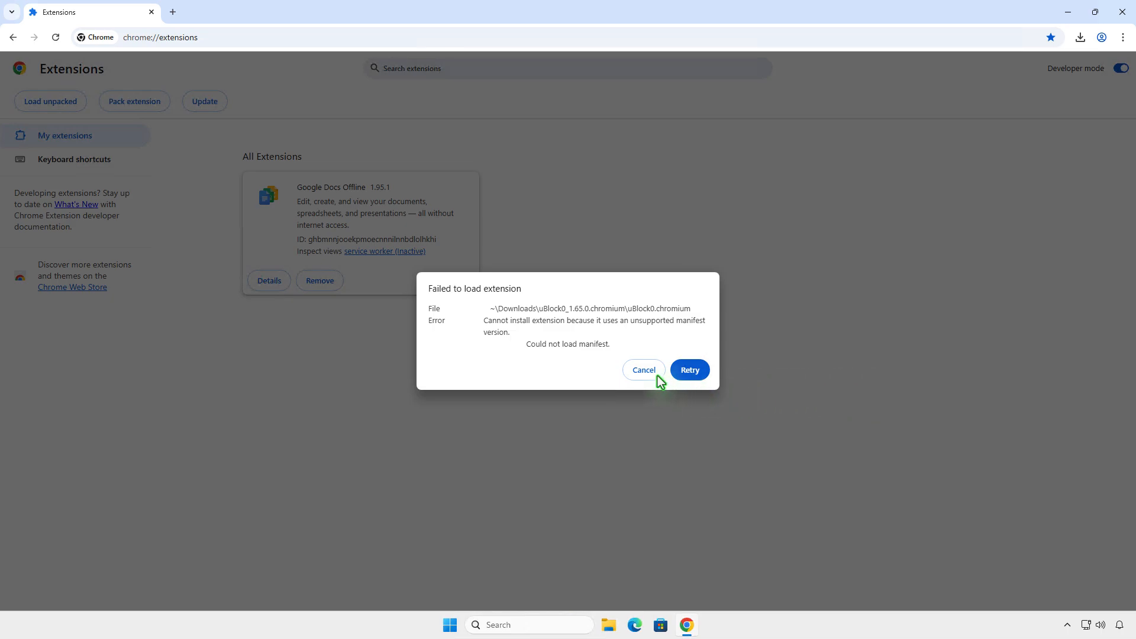
# - Dismiss the extension load error and check About Chrome shows version 140.0.7339.81 up to date
pyautogui.click(644, 369)
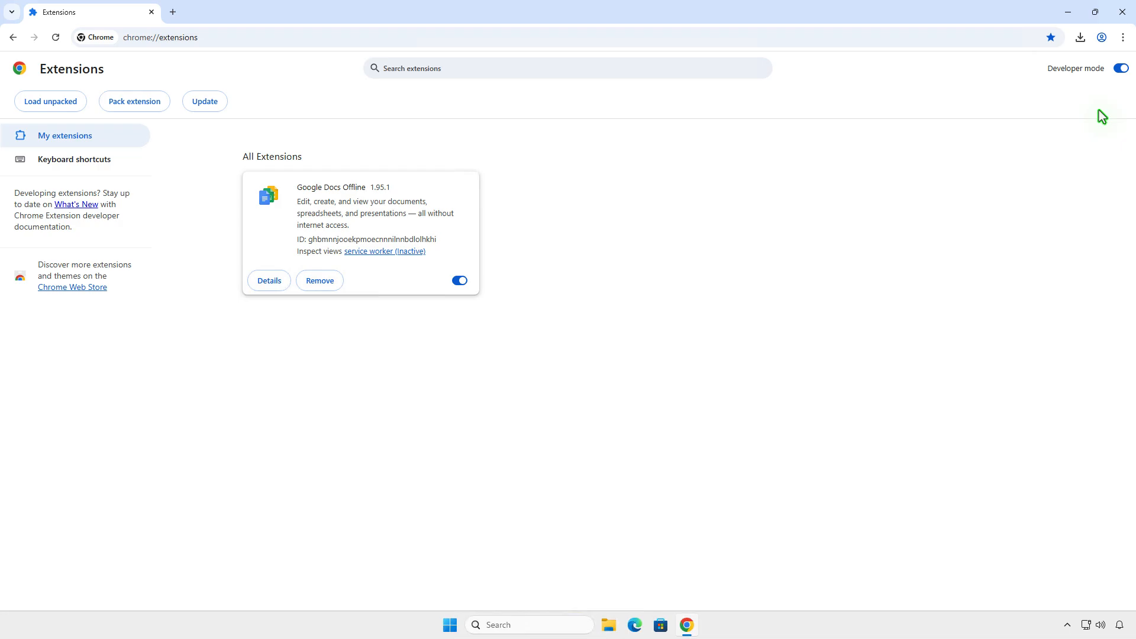
pyautogui.click(1122, 36)
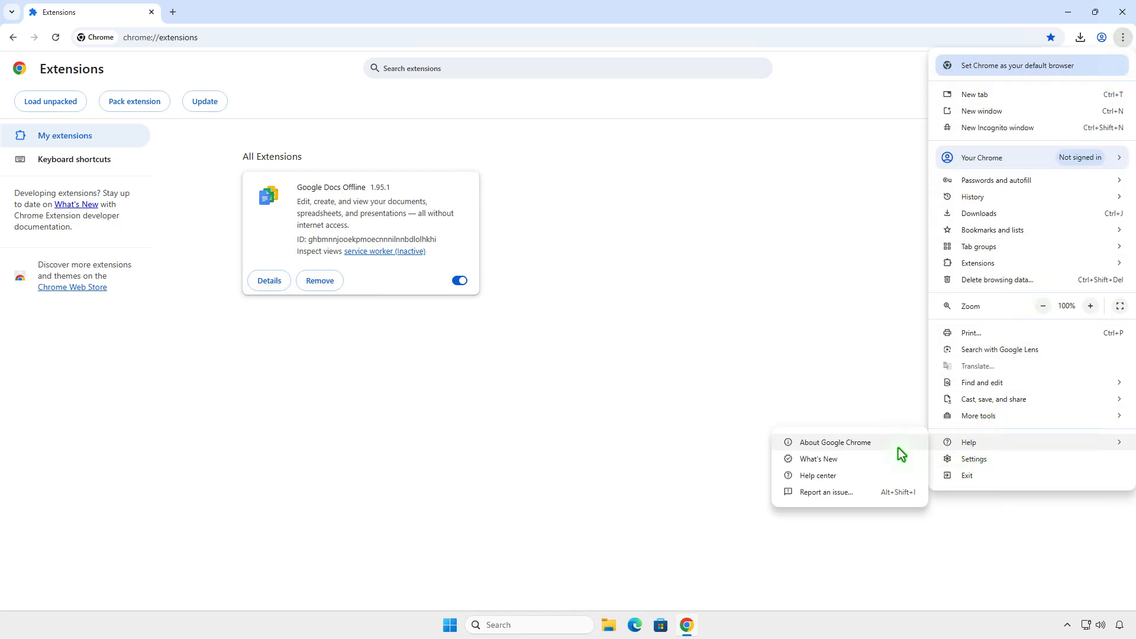
pyautogui.click(836, 443)
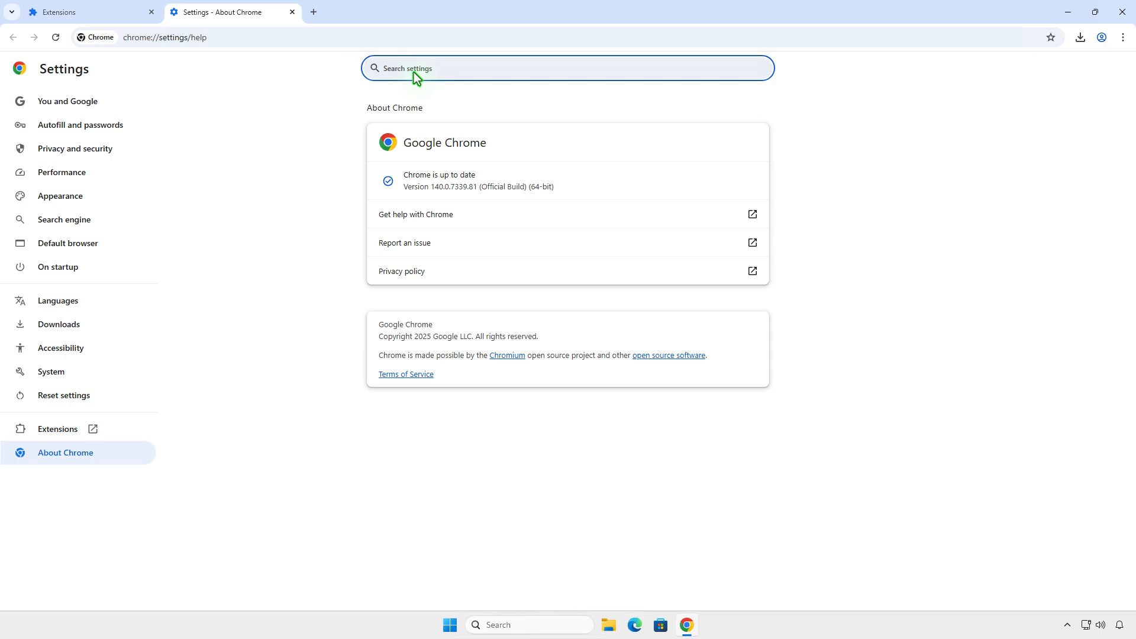
# - On chrome://flags, filter 'm1' and set Temporarily unexpire M138 and M139 flags to Enabled
pyautogui.click(454, 12)
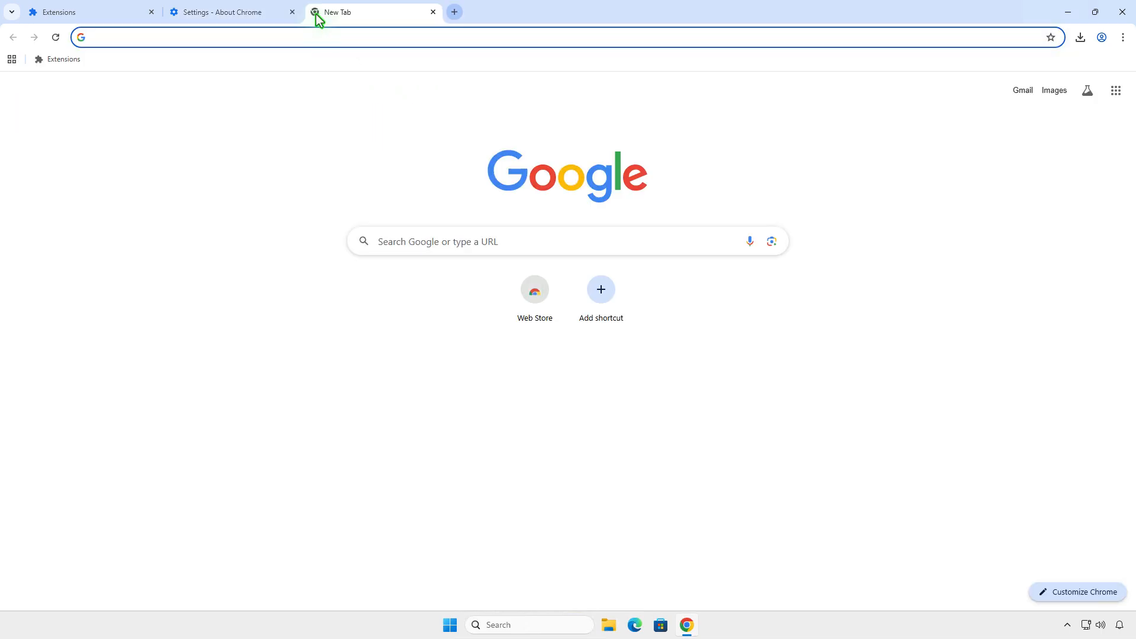
pyautogui.write('chrome://flags')
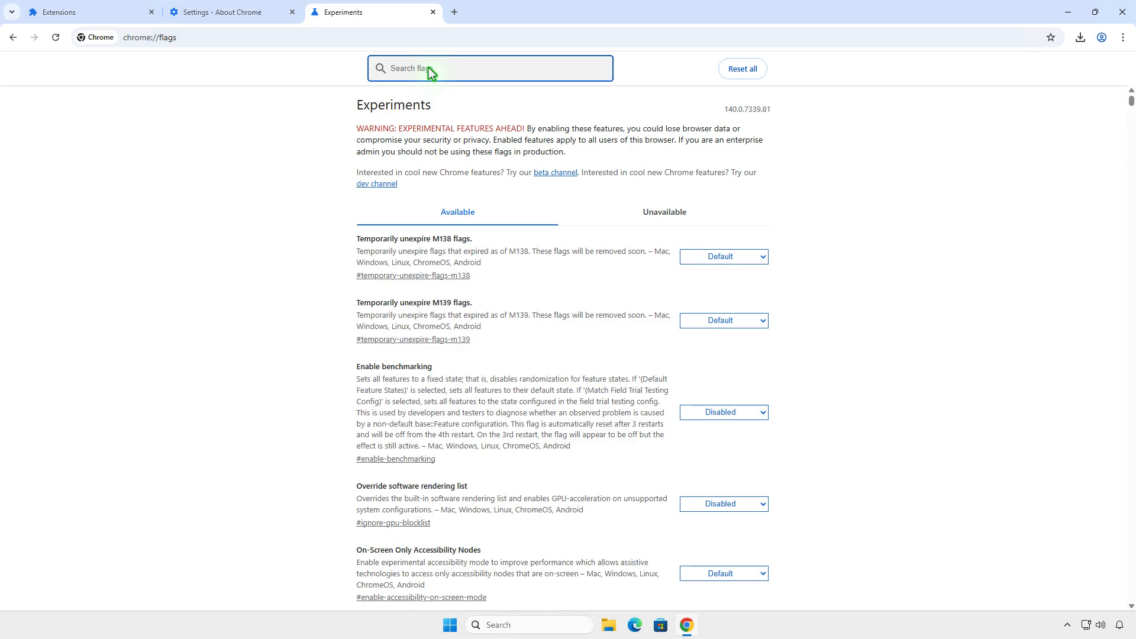
pyautogui.write('m1')
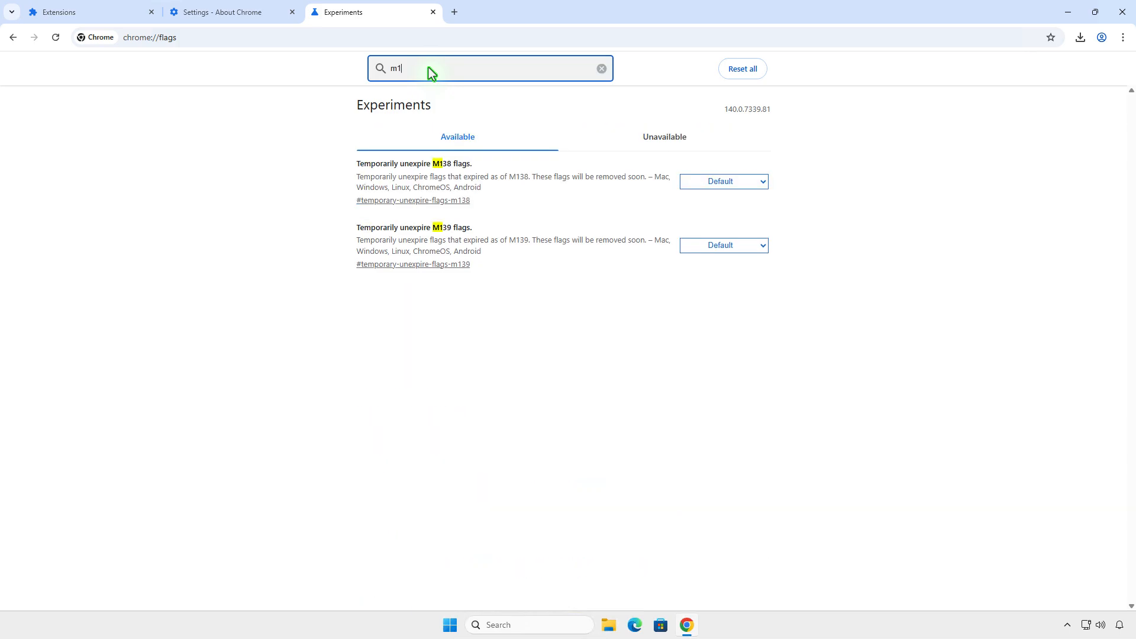
pyautogui.click(724, 182)
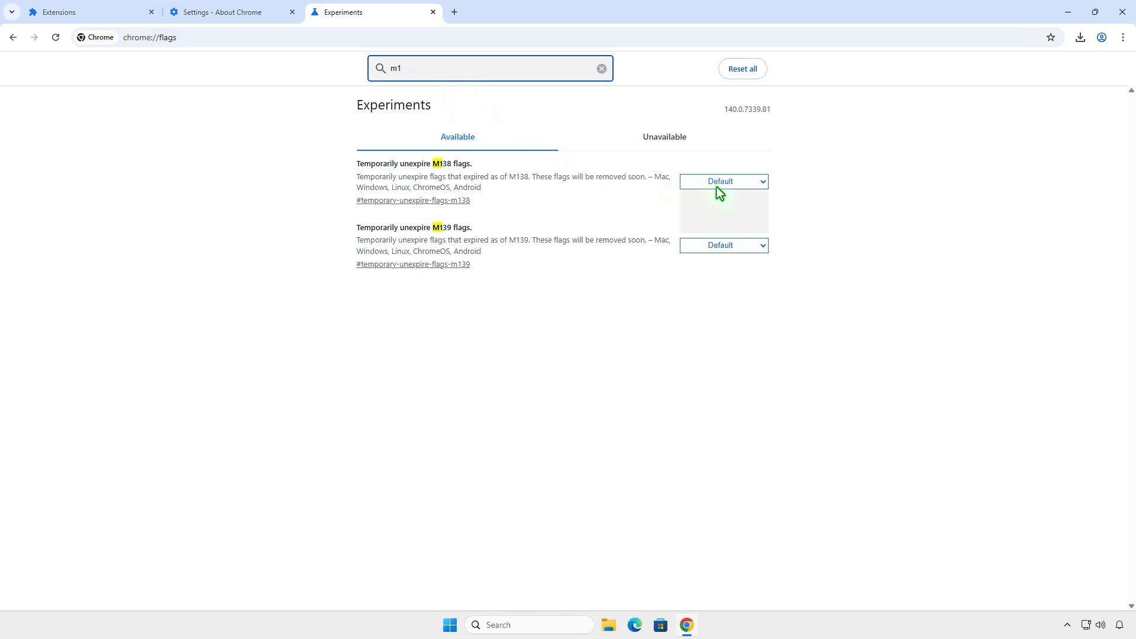
pyautogui.click(725, 181)
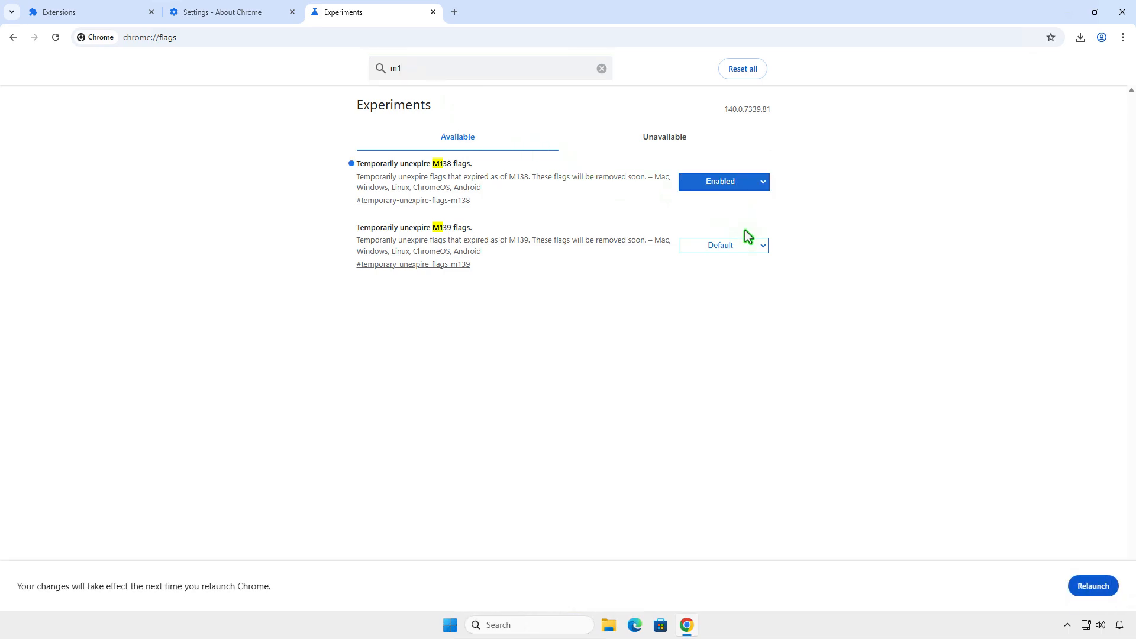
pyautogui.click(725, 245)
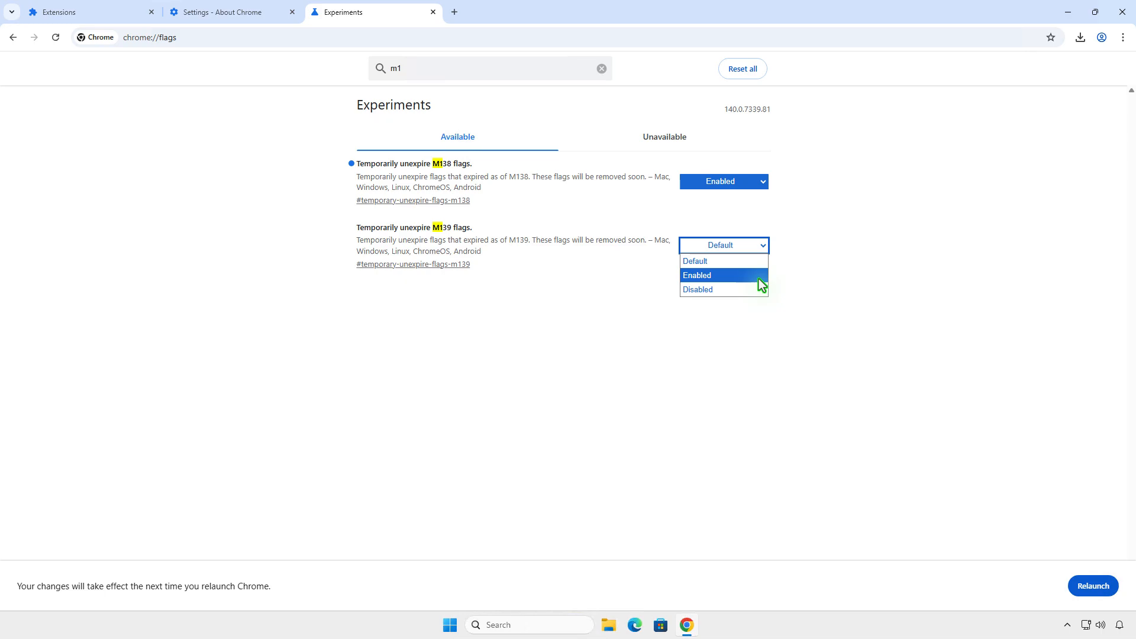
pyautogui.click(720, 275)
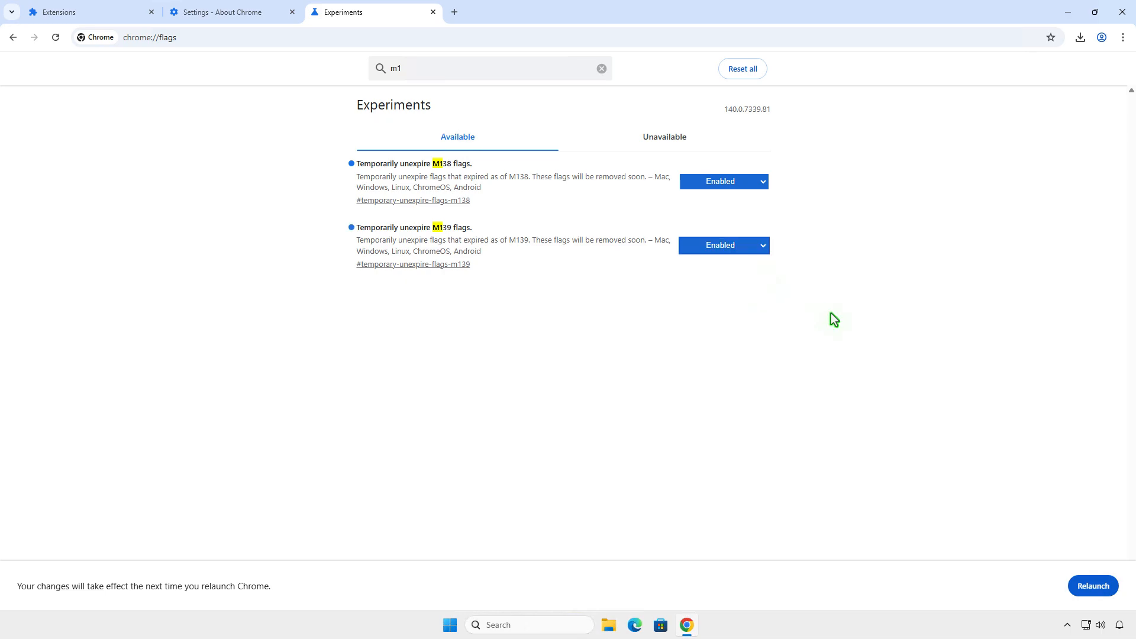
pyautogui.moveTo(1059, 569)
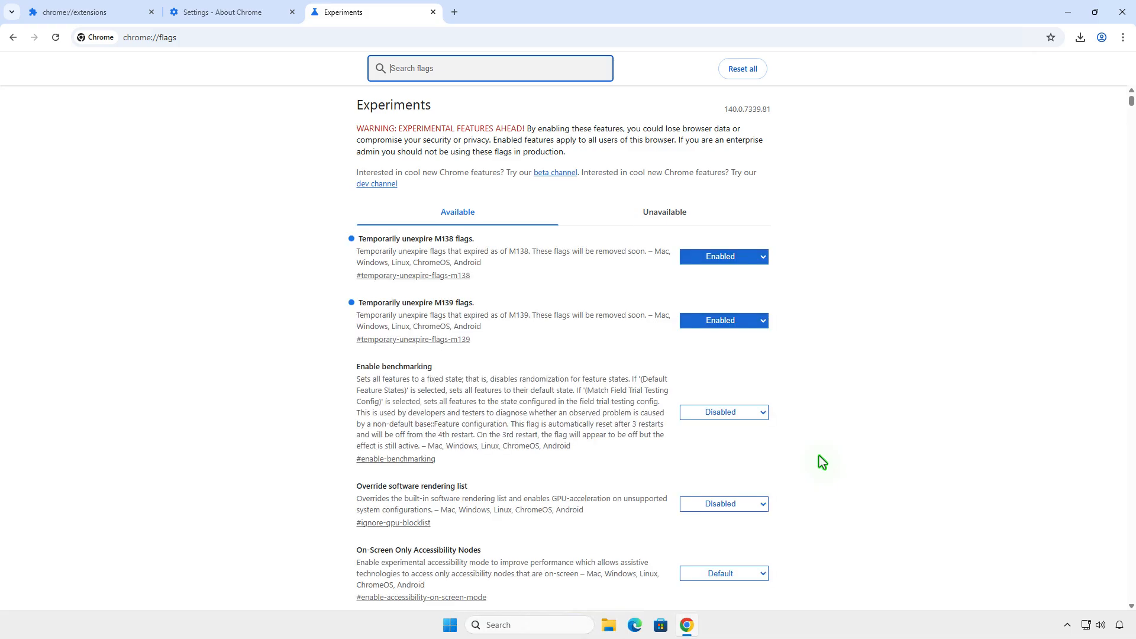
pyautogui.moveTo(572, 125)
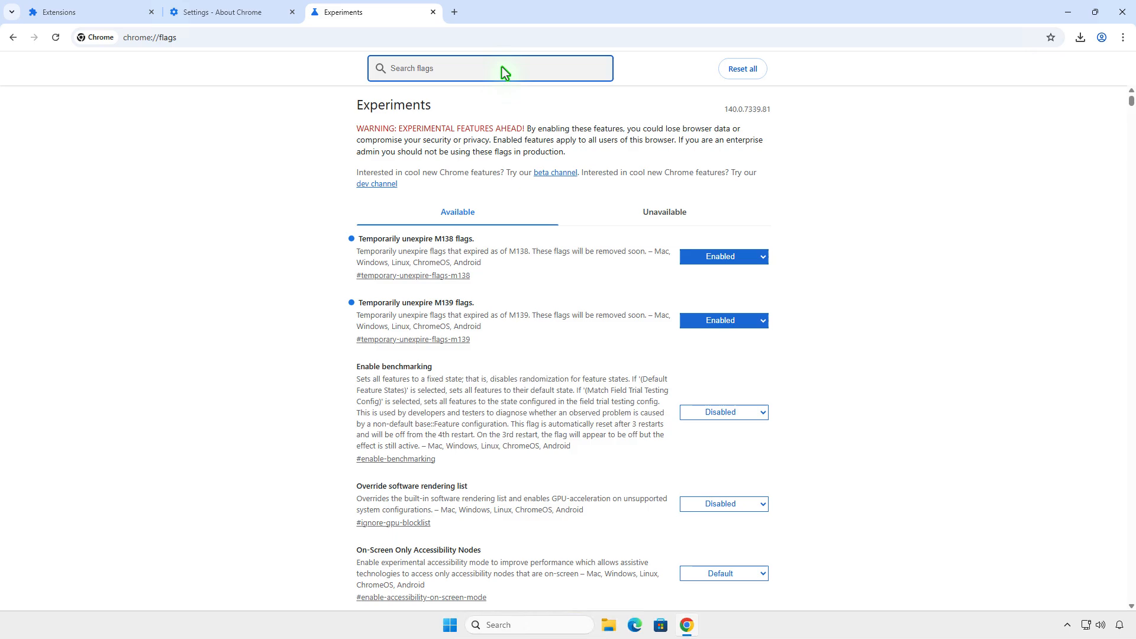
# - Filter flags by 'mv2' and set Allow legacy extension manifest versions to Enabled
pyautogui.write('mv2')
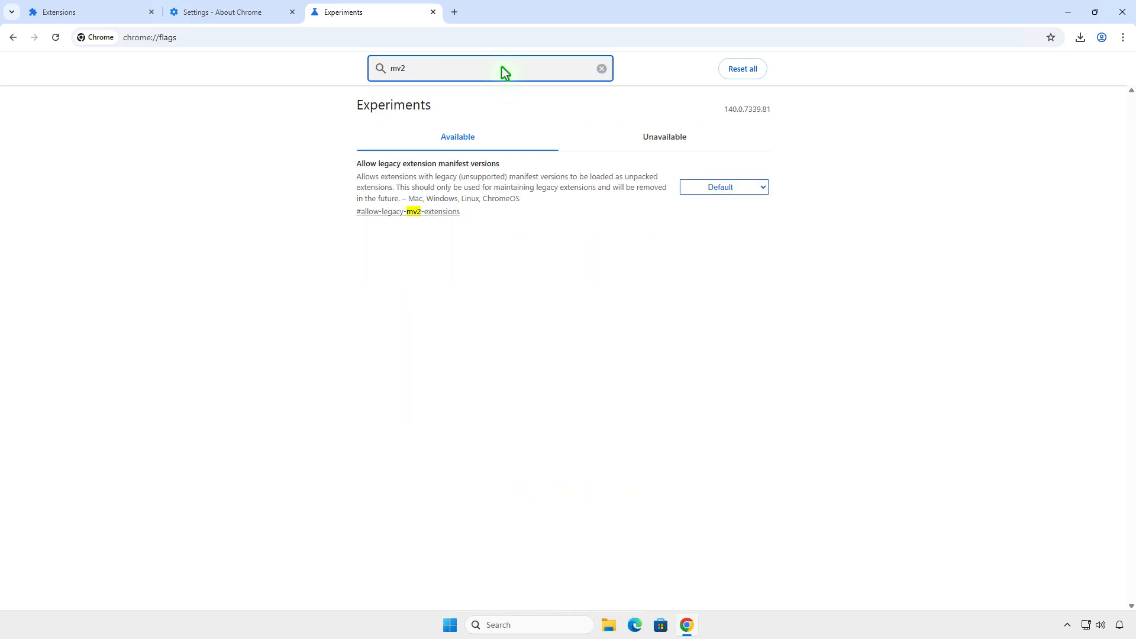
pyautogui.moveTo(673, 196)
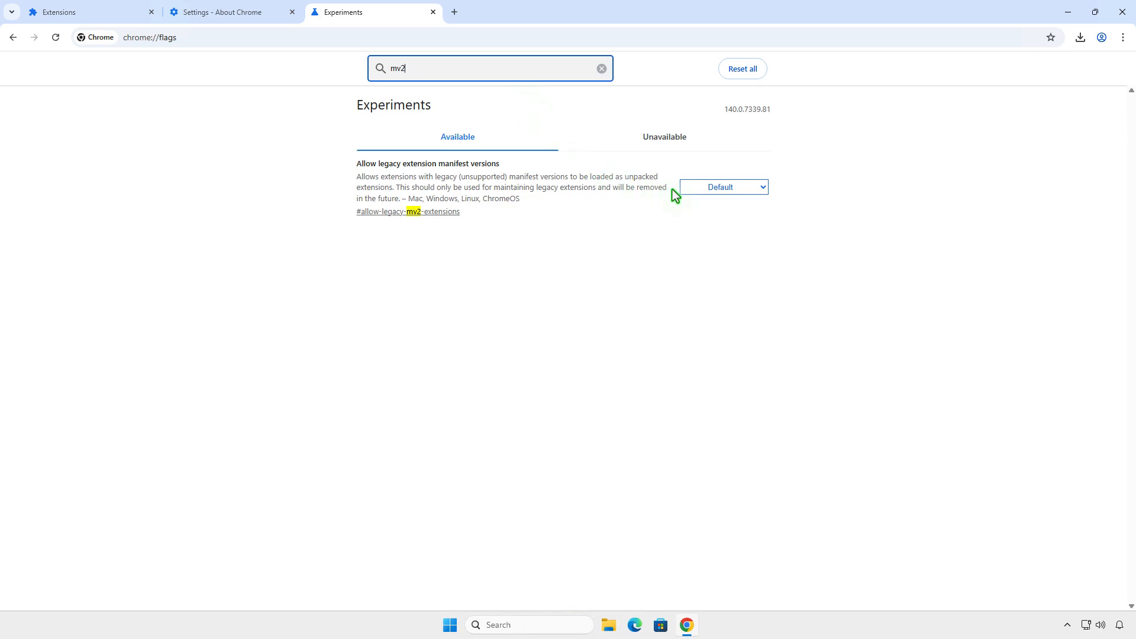
pyautogui.click(725, 187)
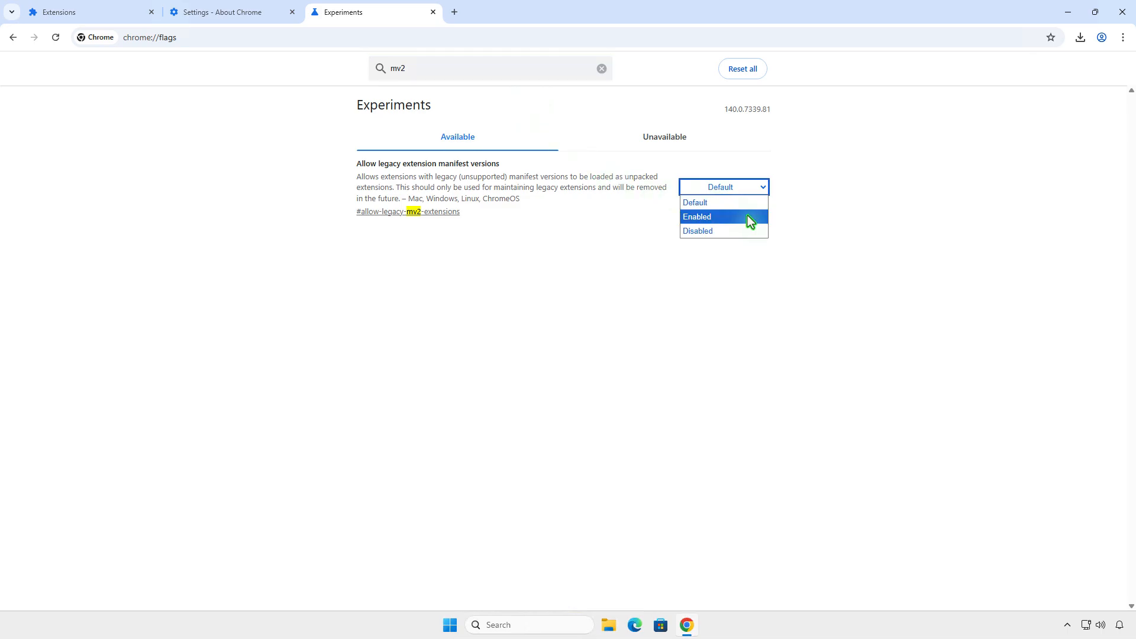
pyautogui.click(720, 217)
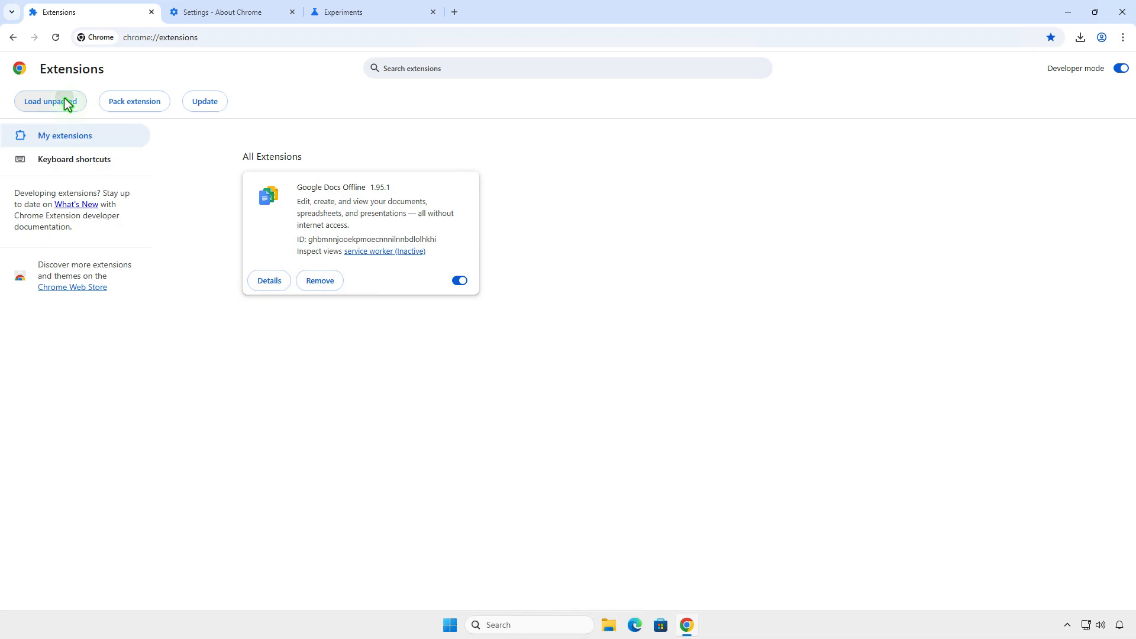
# - Load the uBlock0.chromium folder as an unpacked extension and list toolbar extensions
pyautogui.click(51, 101)
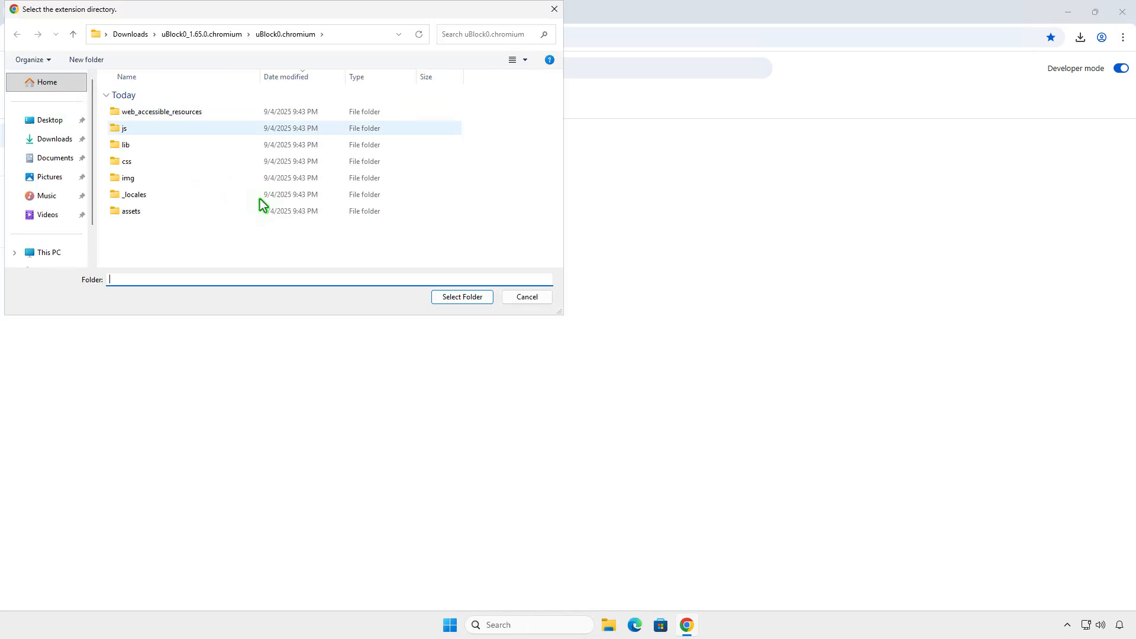
pyautogui.click(462, 297)
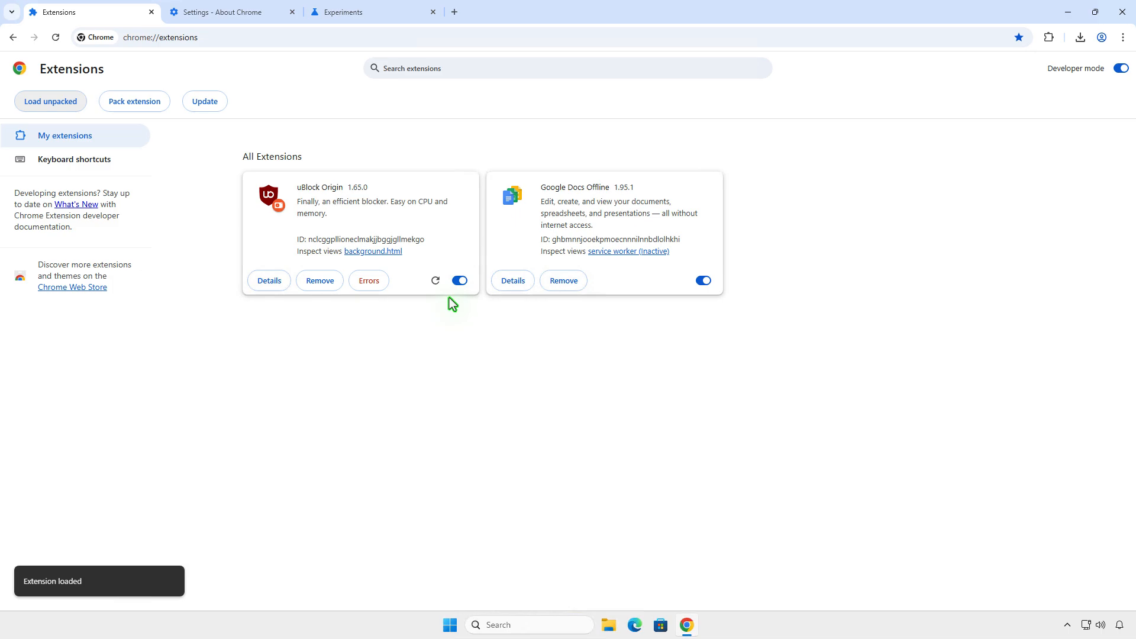
pyautogui.moveTo(961, 206)
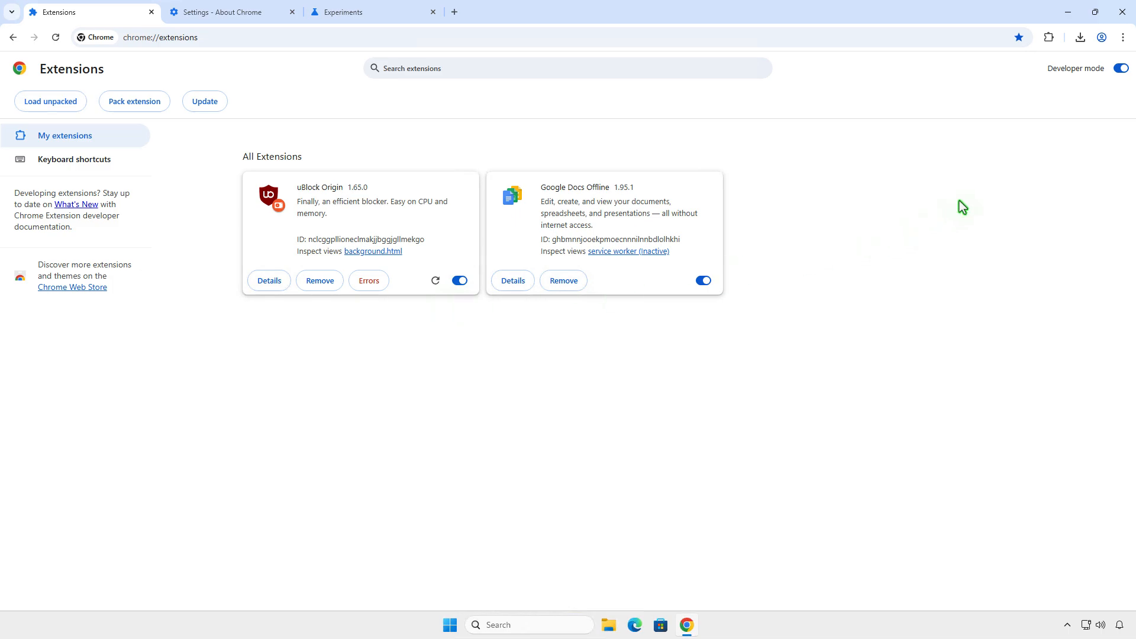
pyautogui.click(1049, 37)
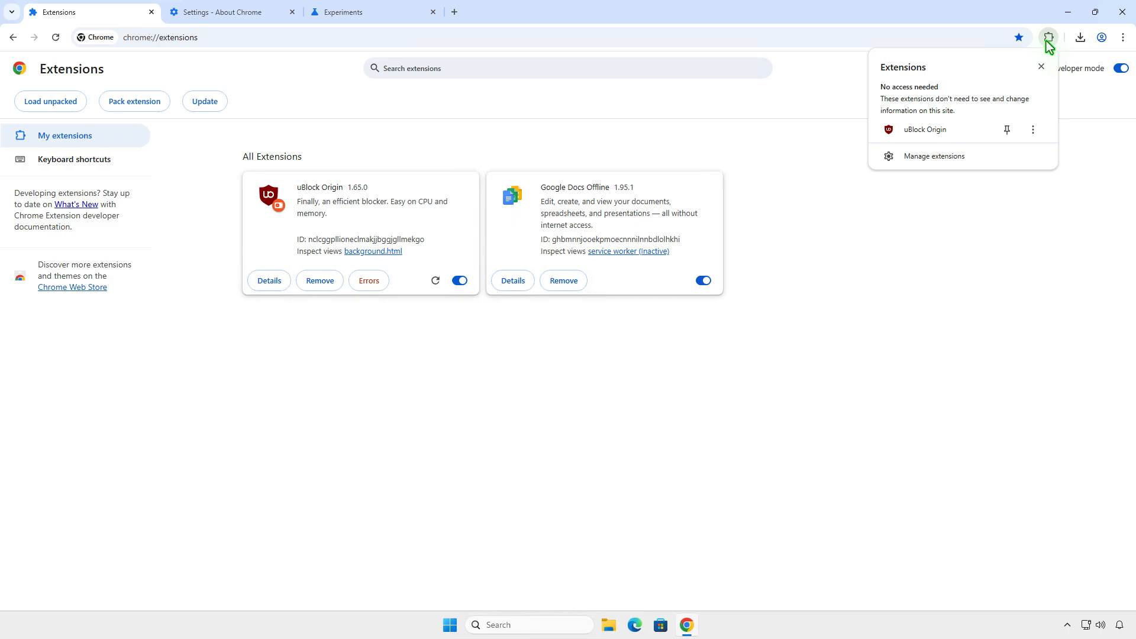
# - Pin uBlock Origin to the toolbar and try its icon, hitting the unsupported manifest error
pyautogui.click(1006, 129)
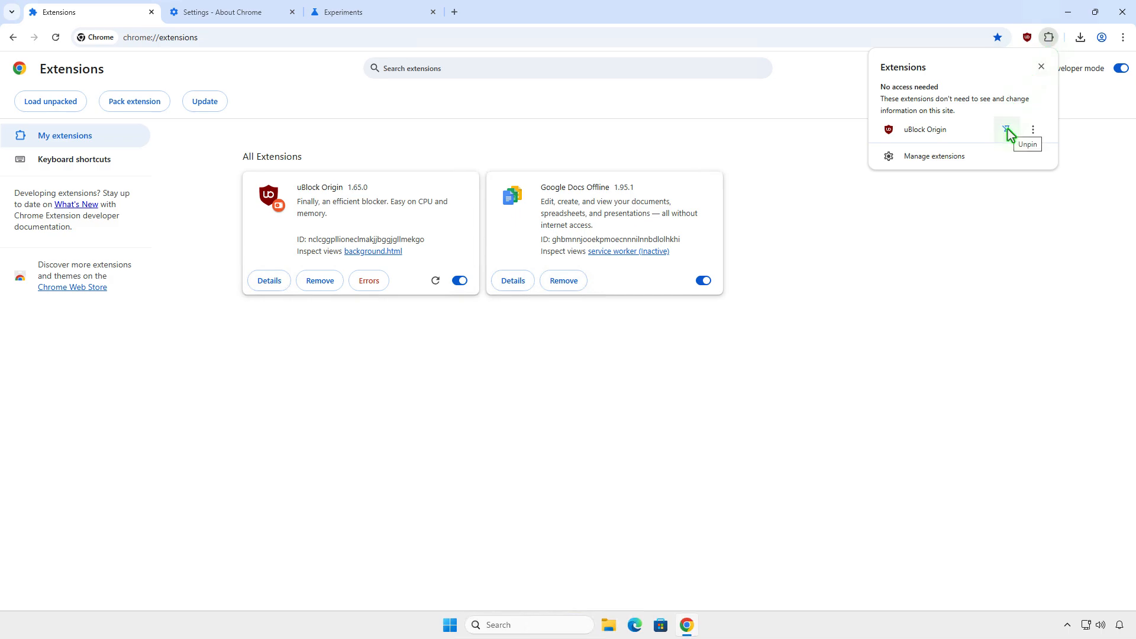
pyautogui.click(1007, 130)
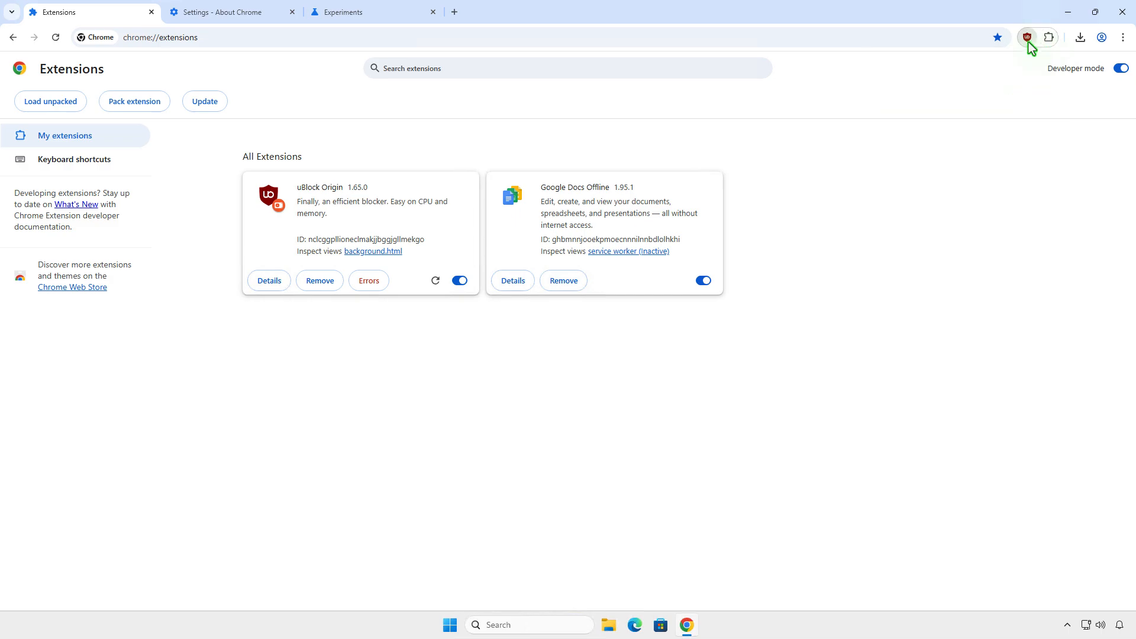
pyautogui.click(1028, 36)
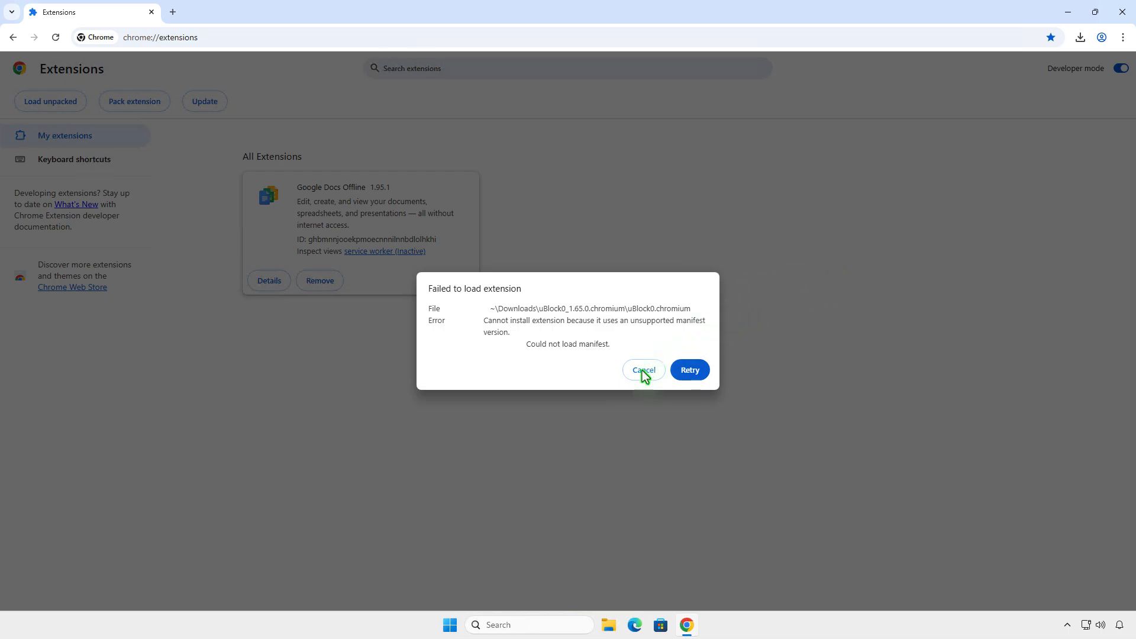
# - Dismiss the failed-to-load error and close Chrome
pyautogui.click(644, 369)
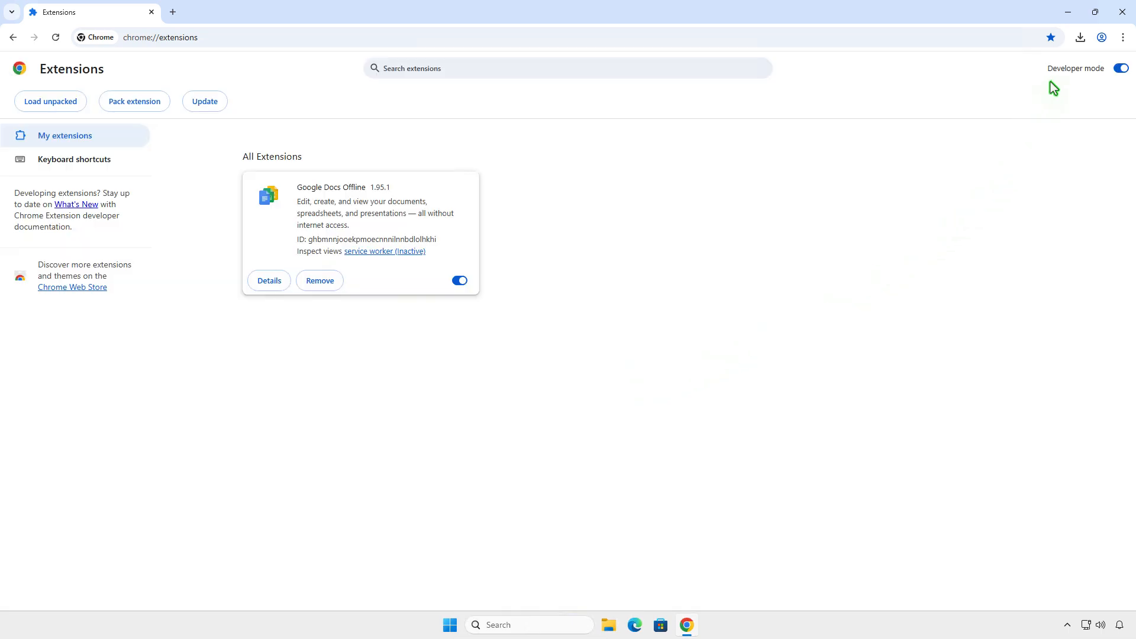
pyautogui.click(1122, 10)
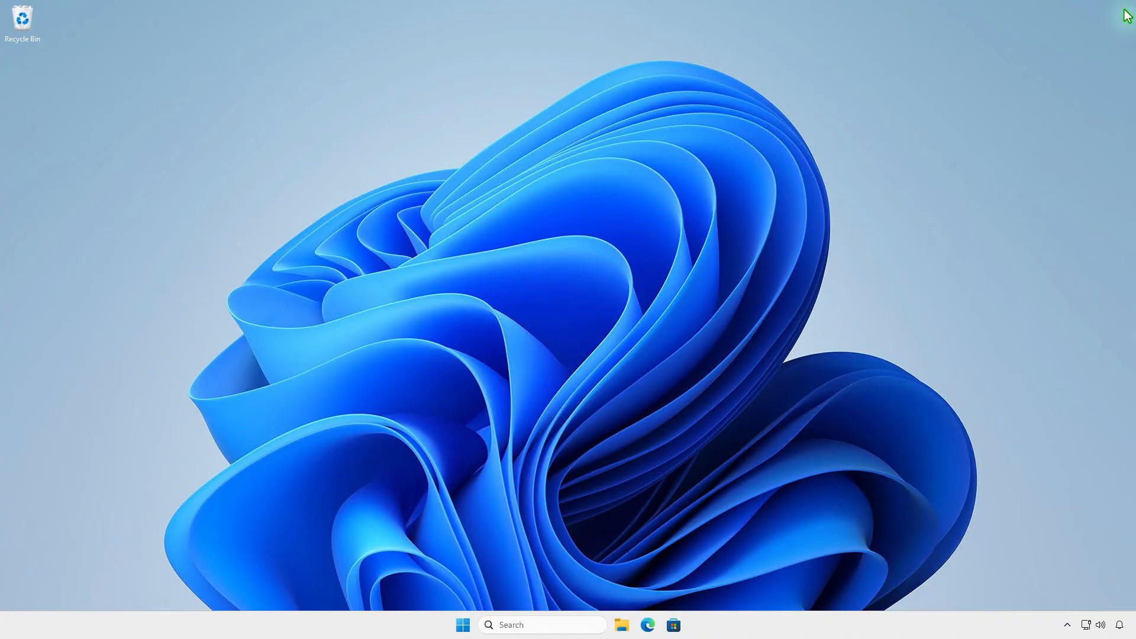
pyautogui.moveTo(521, 612)
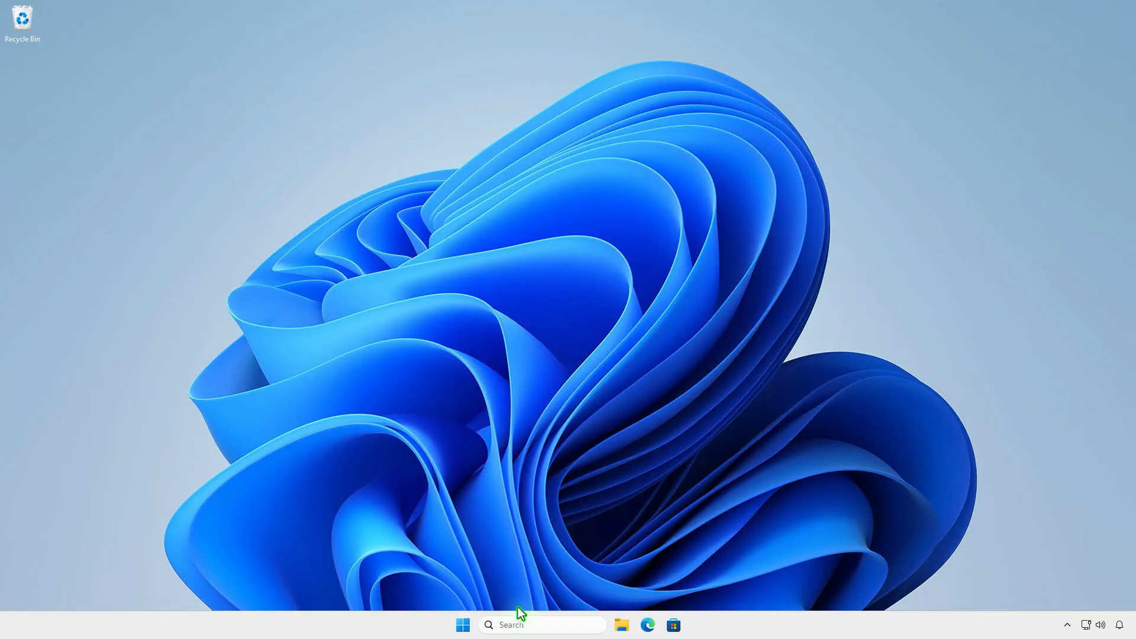
# - Search 'chro' in Start and open the file location of the Google Chrome shortcut
pyautogui.click(542, 625)
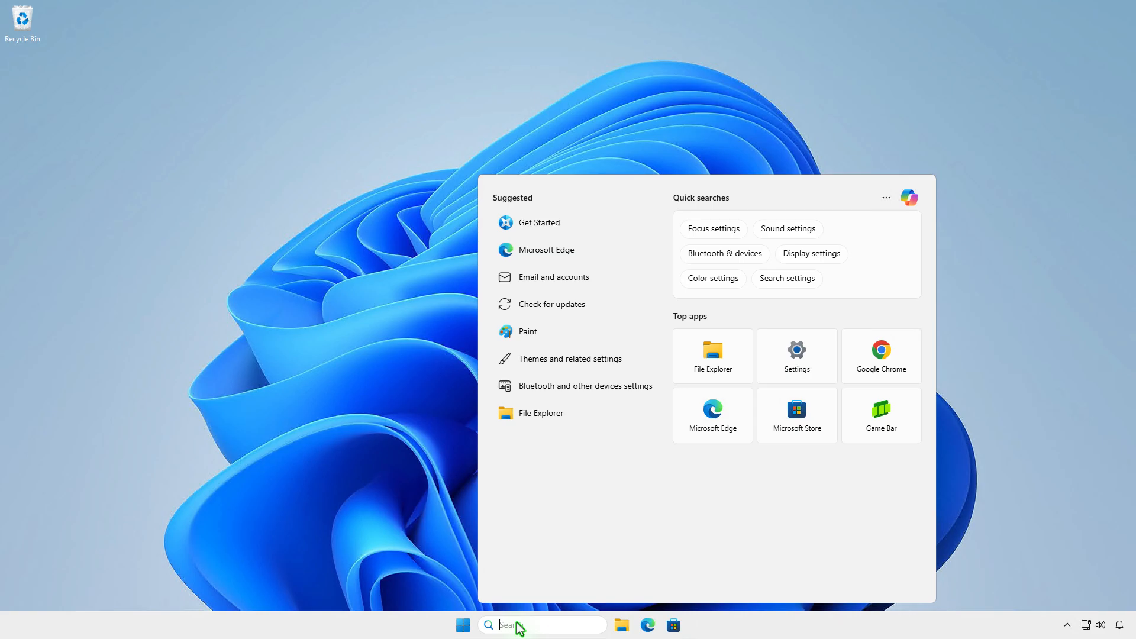
pyautogui.write('chrome')
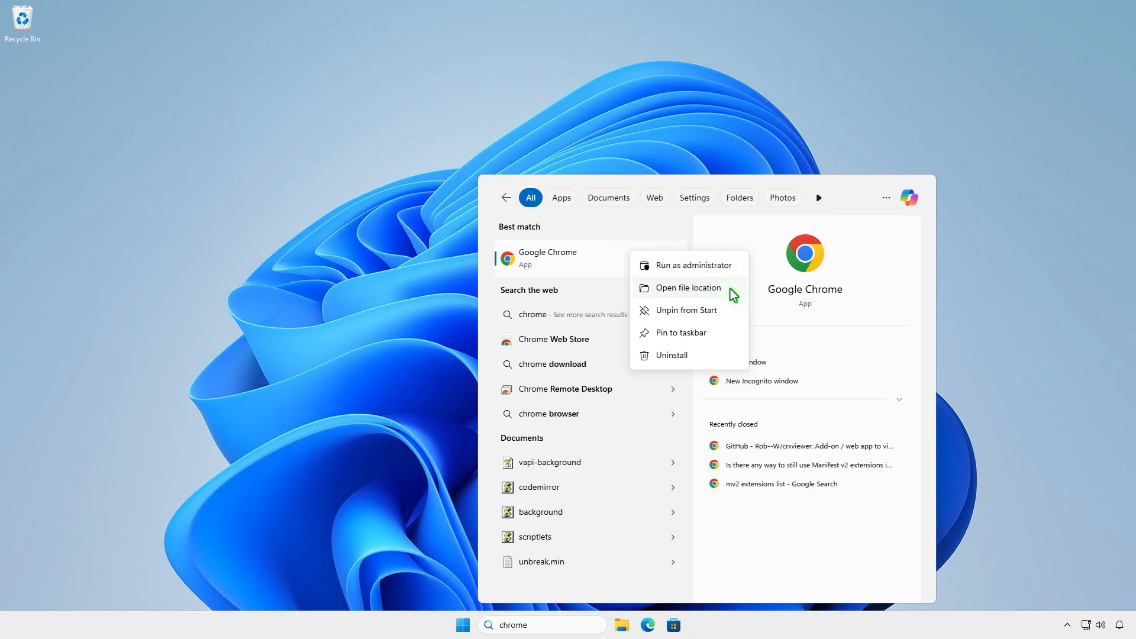
pyautogui.click(688, 287)
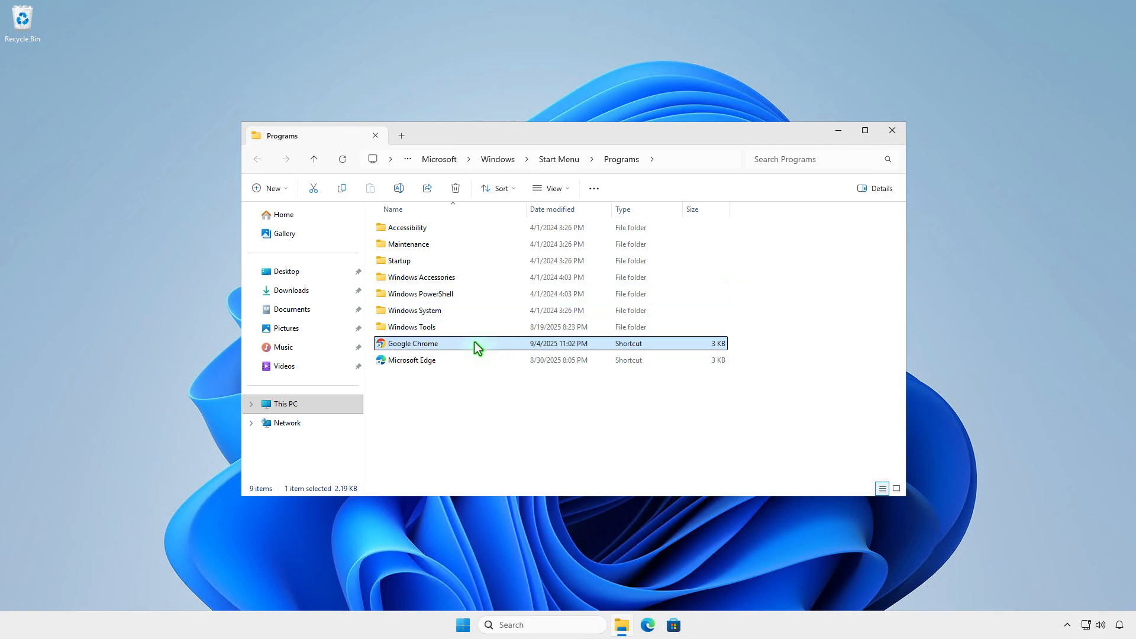
# - In the Chrome shortcut's Properties, append the --disable-features Manifest V2 flag to Target, save, and close Explorer
pyautogui.rightClick(412, 343)
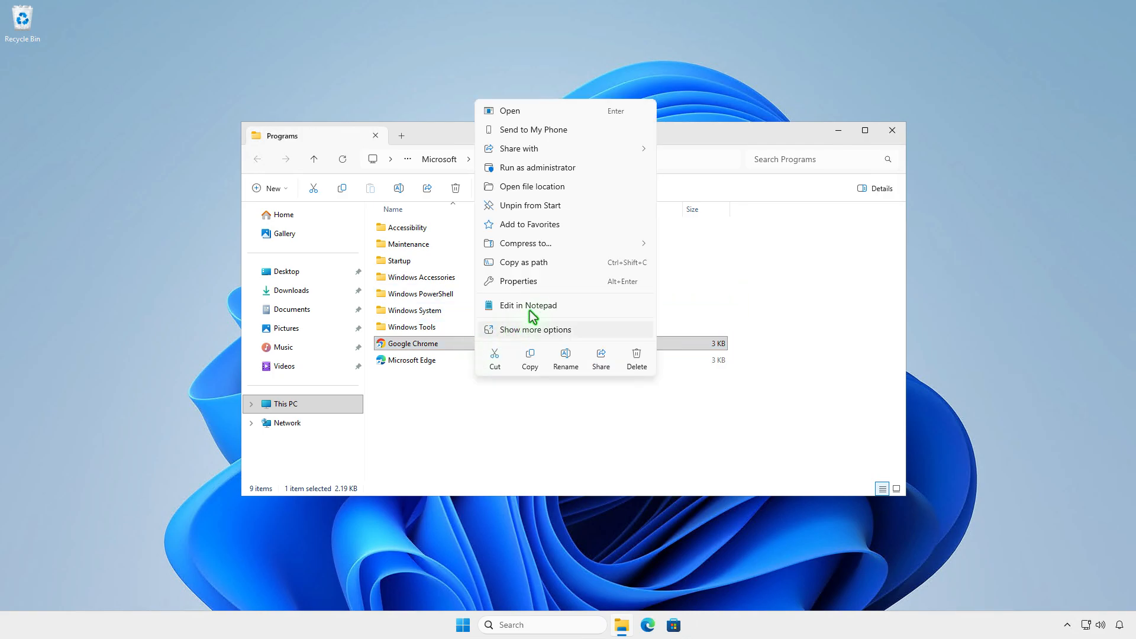
pyautogui.click(518, 281)
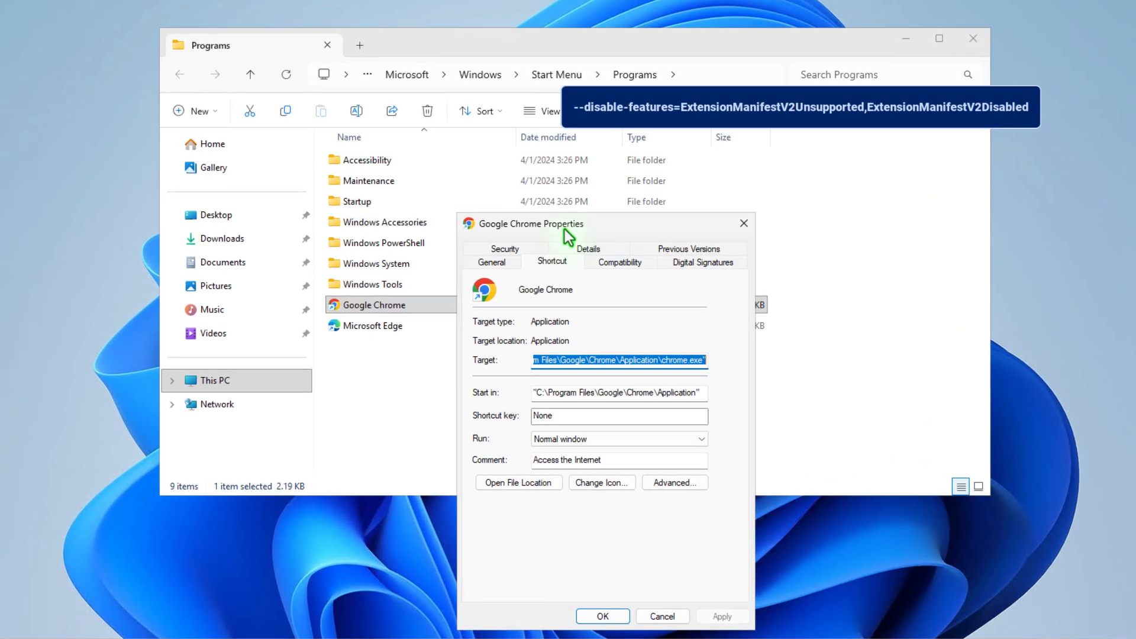
pyautogui.moveTo(673, 372)
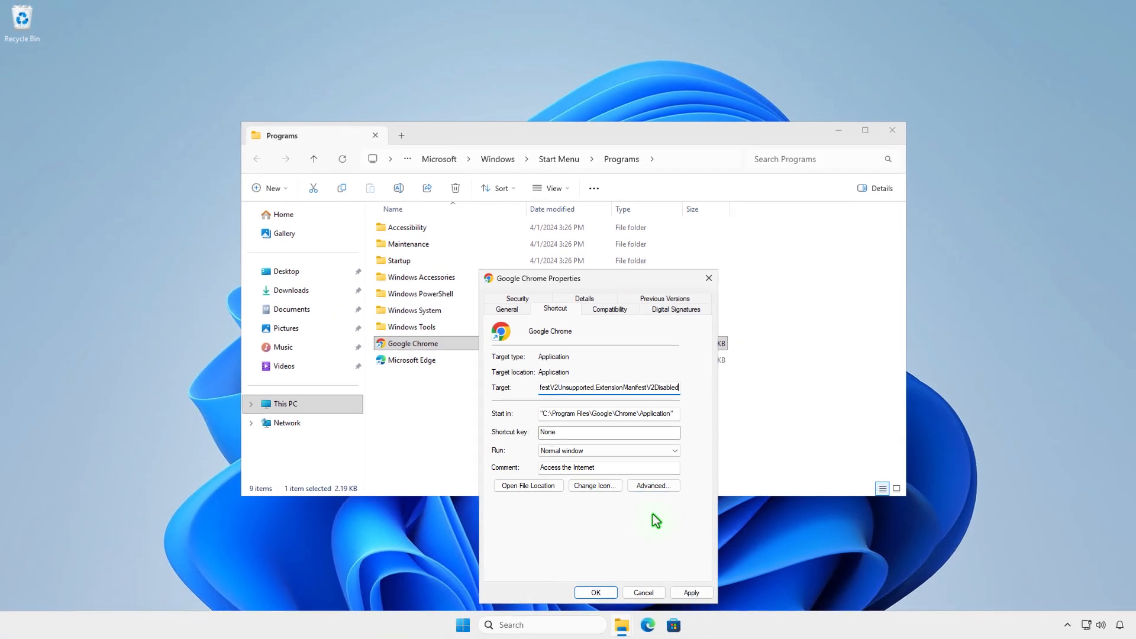
pyautogui.click(596, 592)
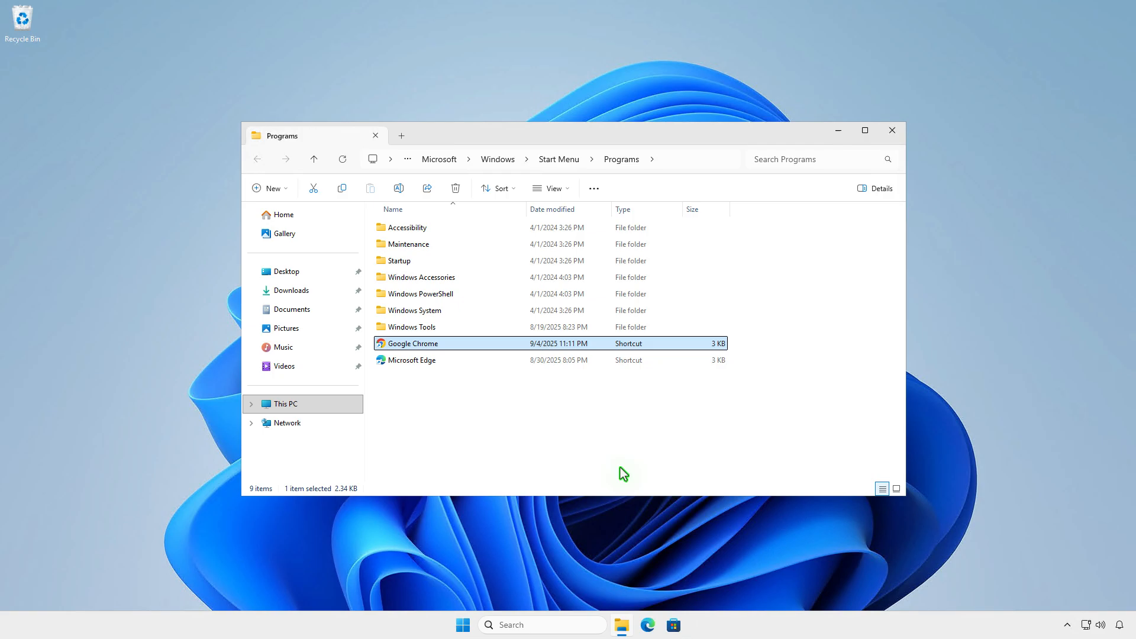
pyautogui.moveTo(375, 140)
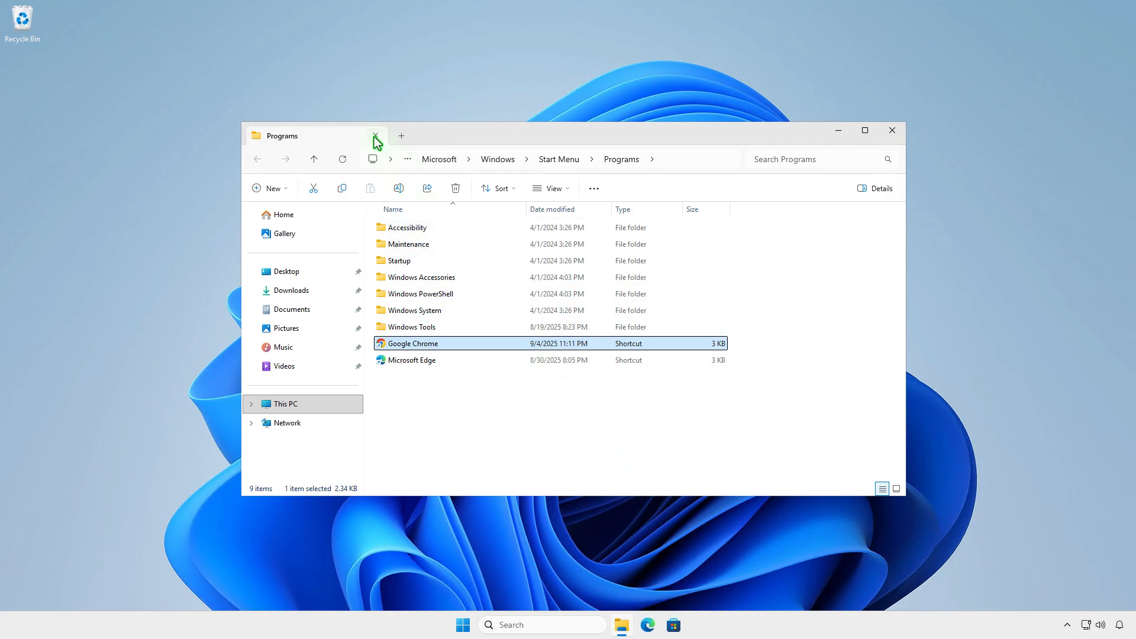
pyautogui.click(893, 130)
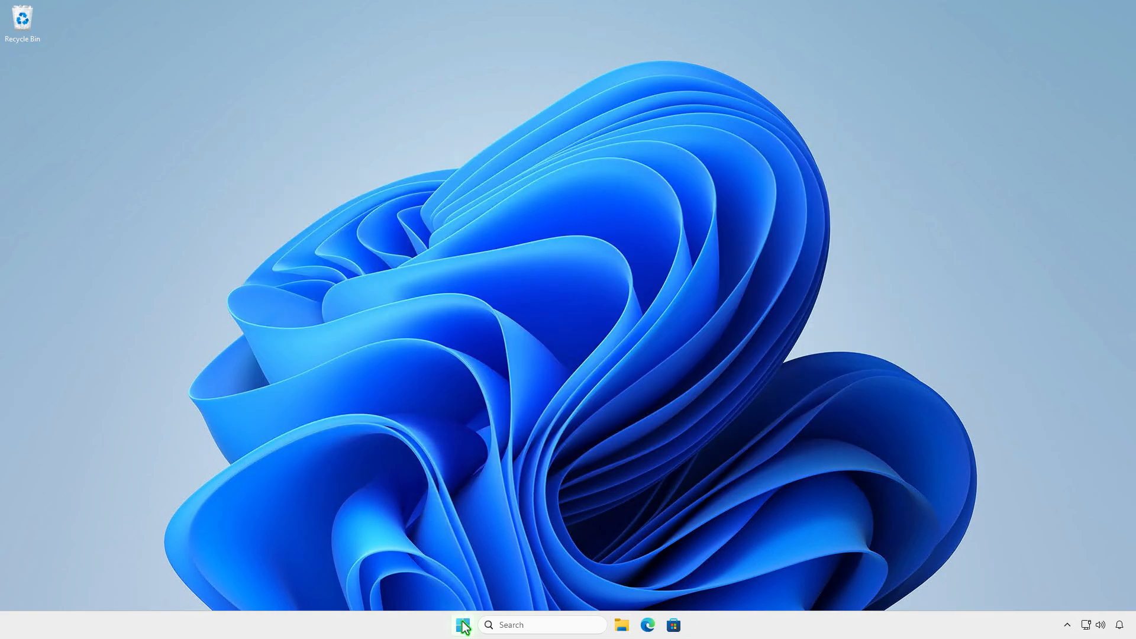
# - Relaunch Google Chrome from Start and go to Manage Extensions
pyautogui.click(462, 625)
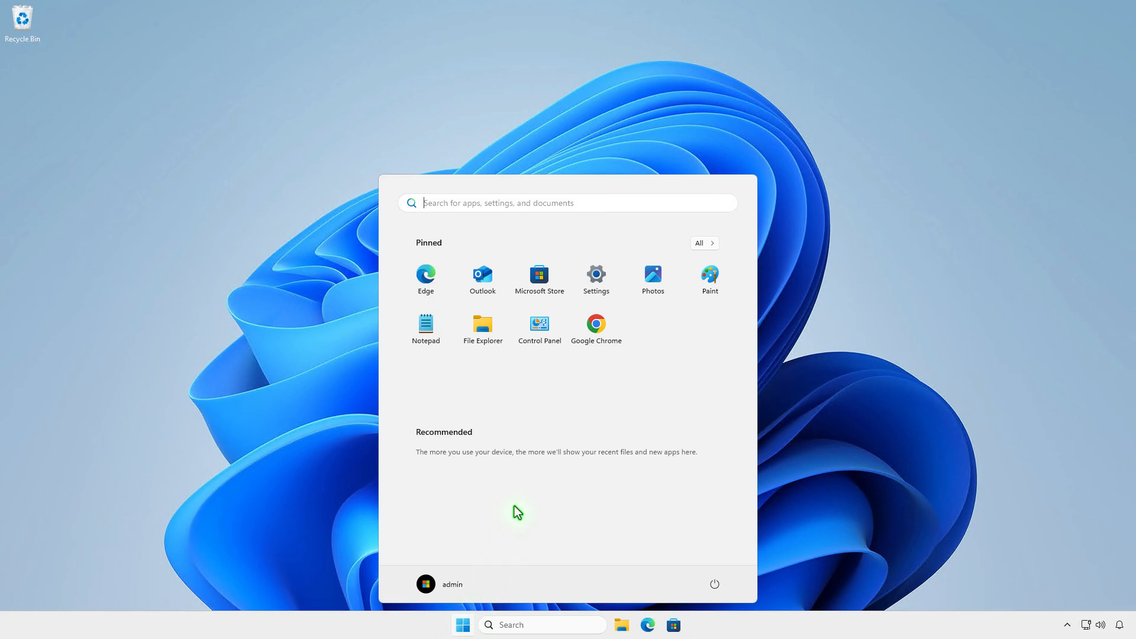
pyautogui.click(596, 323)
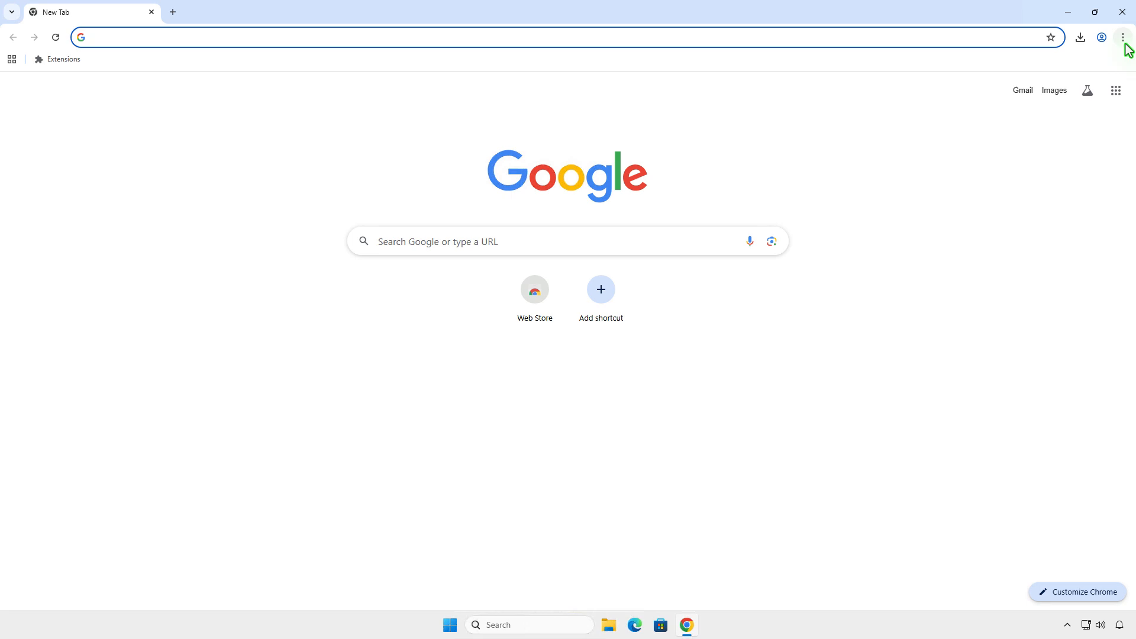
pyautogui.click(1122, 37)
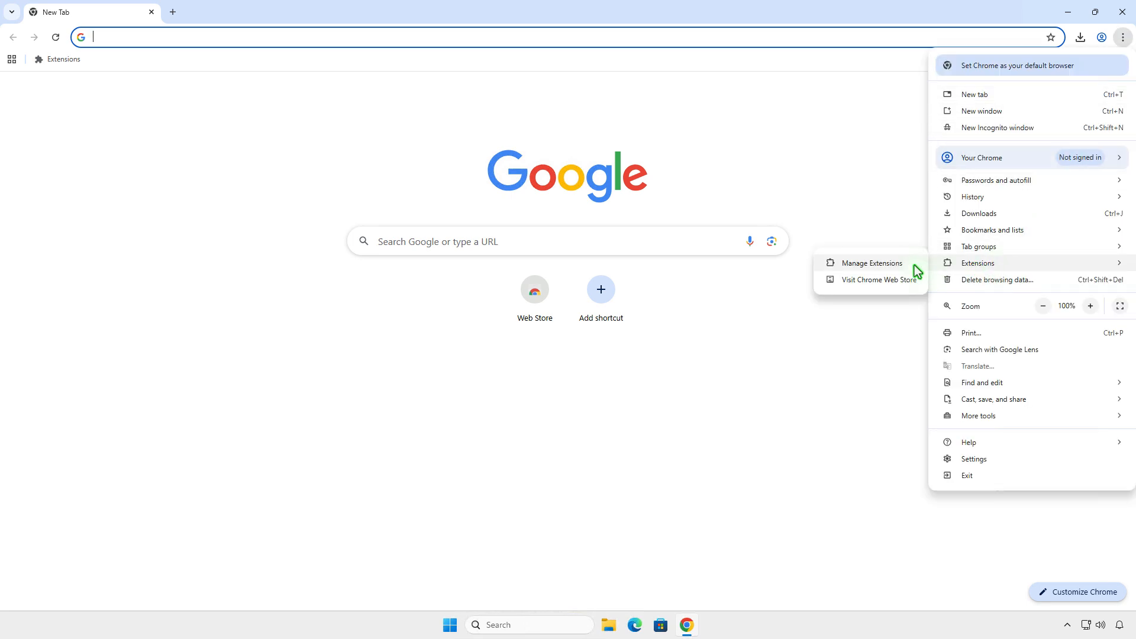
pyautogui.click(872, 262)
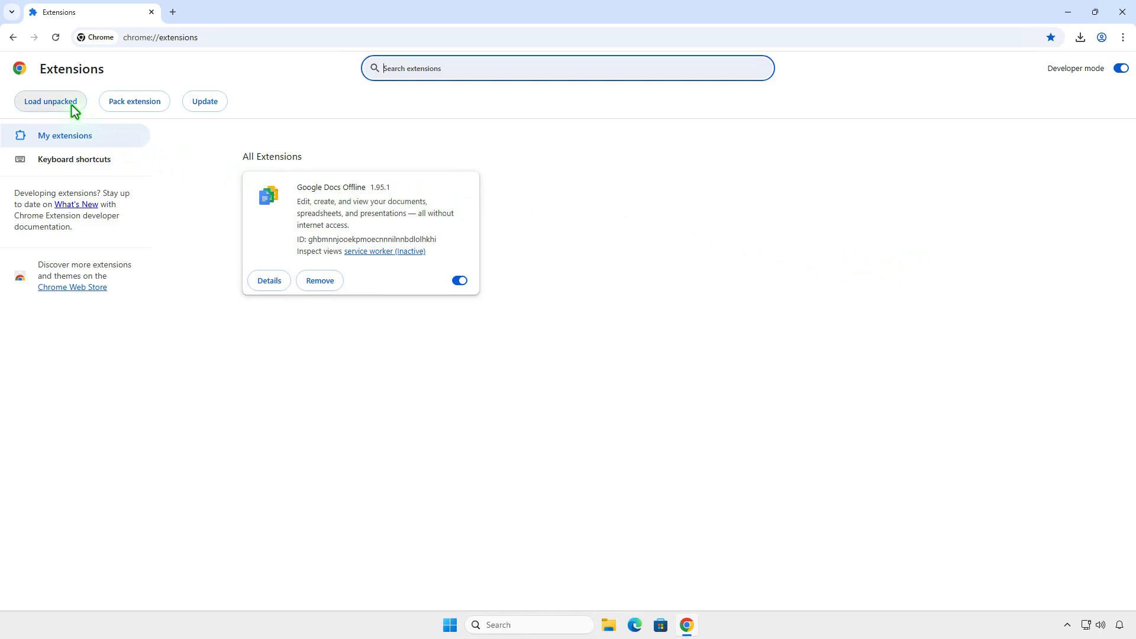
# - Load uBlock0.chromium unpacked as uBlock Origin 1.65.0, pin it, and open its panel showing blocking counts
pyautogui.click(50, 102)
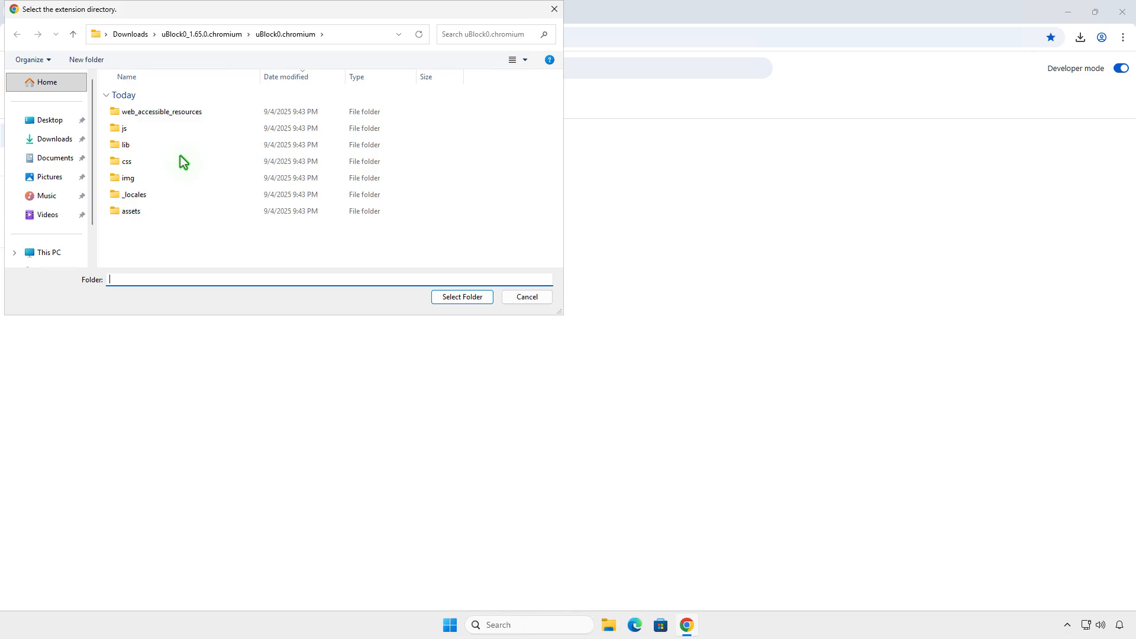
pyautogui.click(462, 296)
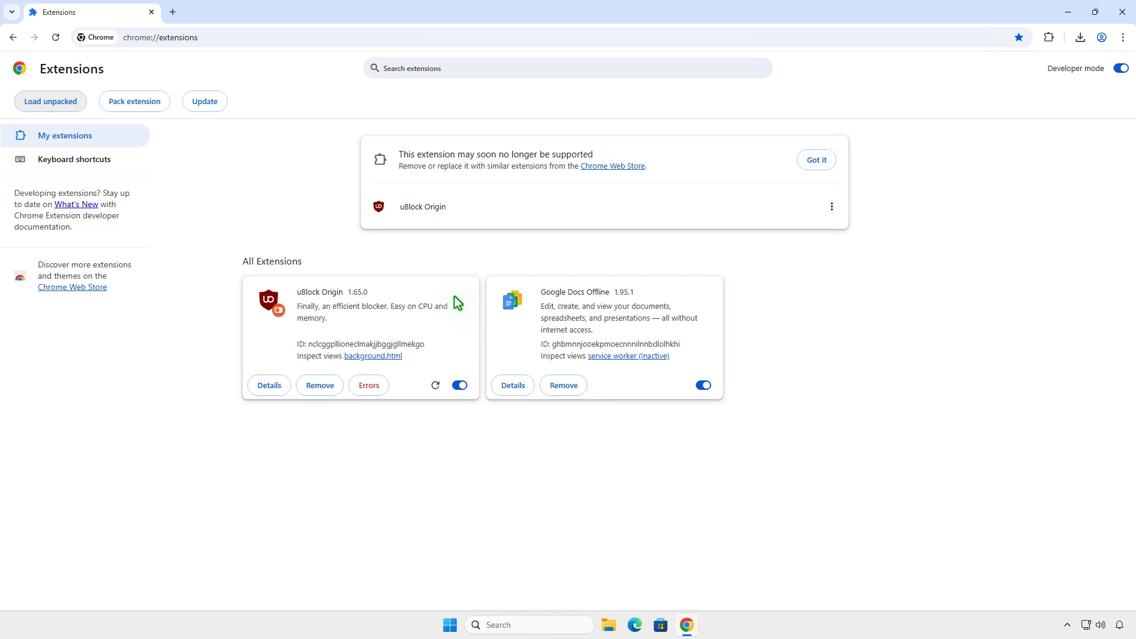
pyautogui.click(1048, 37)
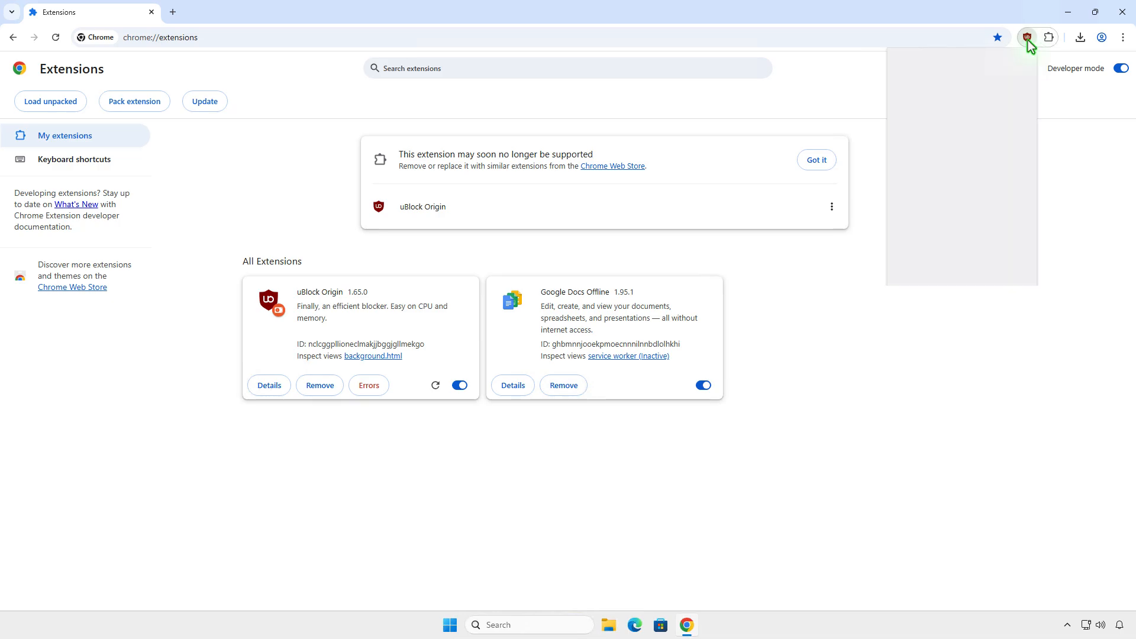
pyautogui.click(1027, 36)
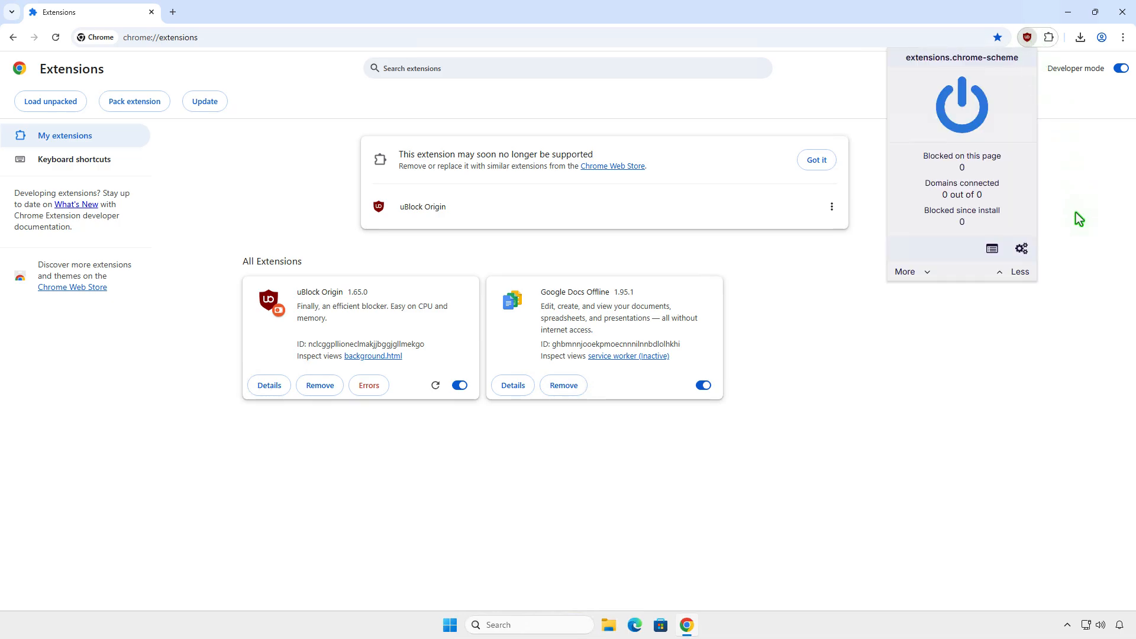